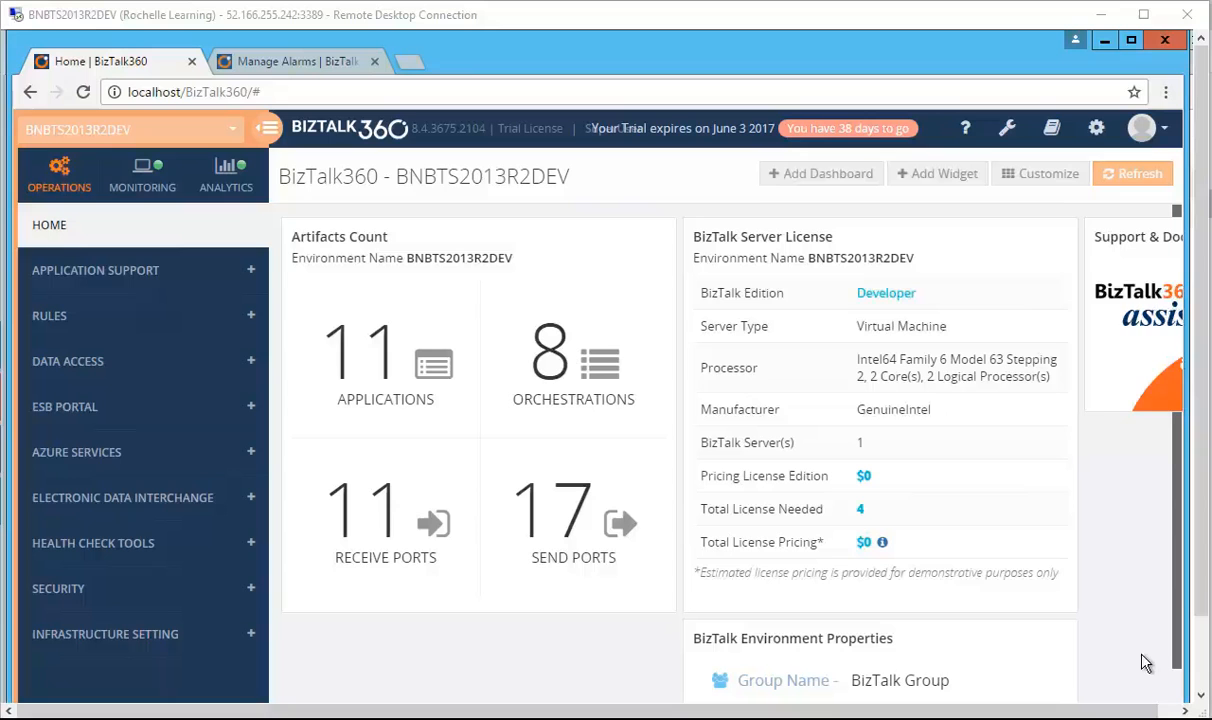
{"action": "mouse_move", "coordinate": [952, 236]}
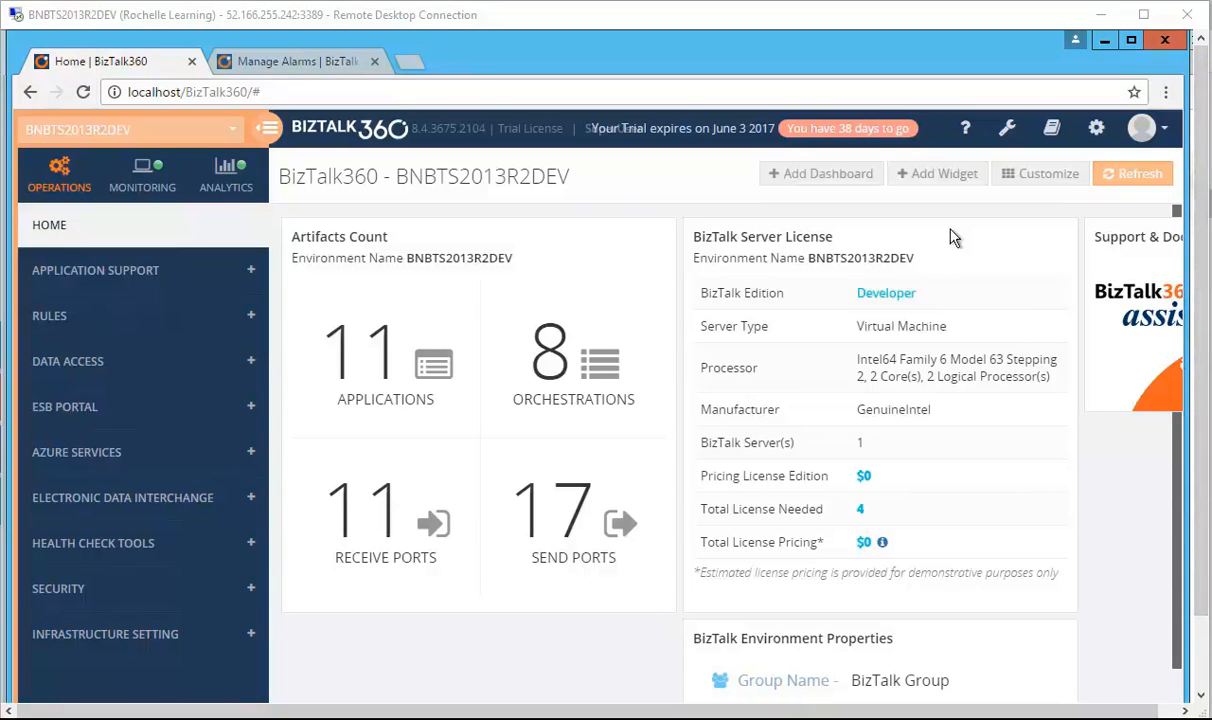
{"action": "mouse_move", "coordinate": [982, 224]}
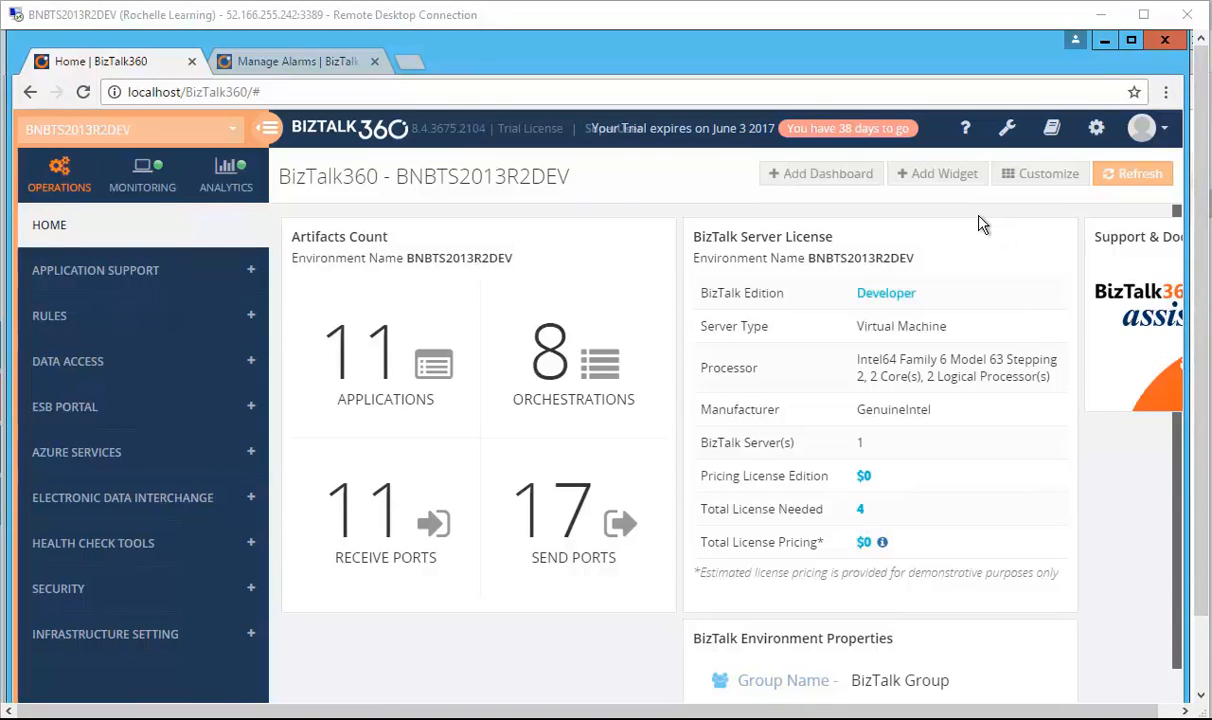
{"action": "mouse_move", "coordinate": [986, 232]}
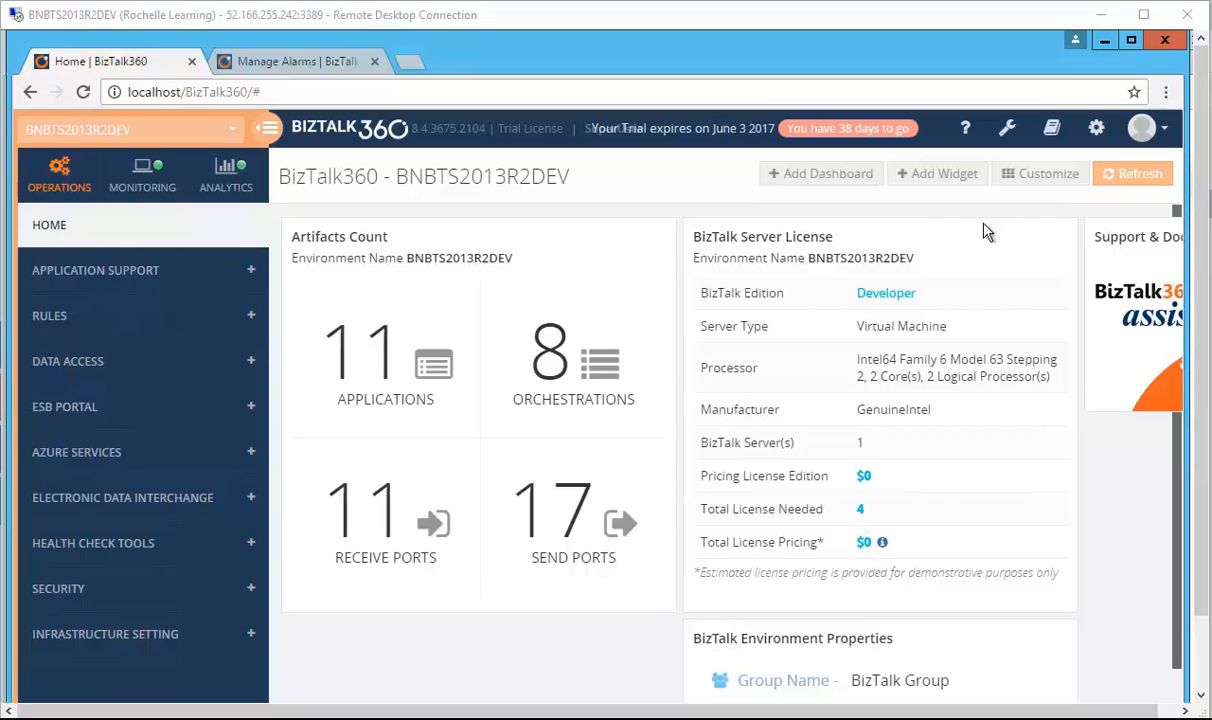
{"action": "mouse_move", "coordinate": [956, 206]}
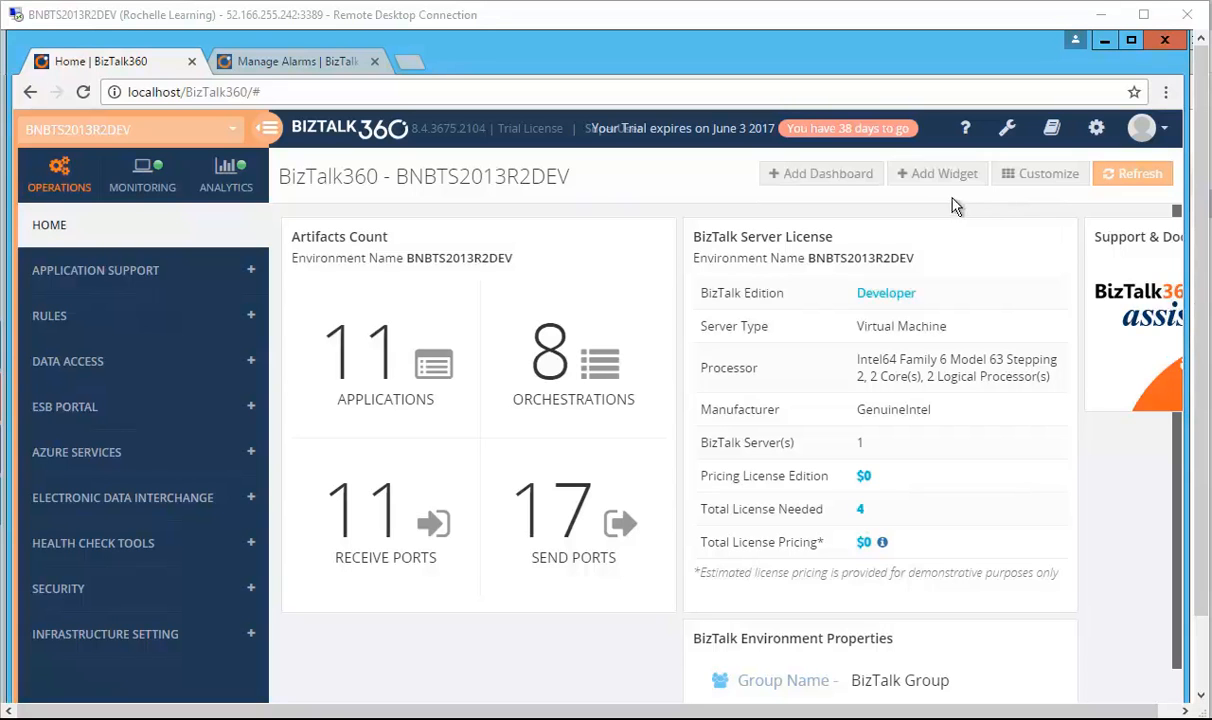
Check the dashboard's add/remove widget list, then switch to the BizTalk Server Licensing blog post in Edge
{"action": "left_click", "coordinate": [936, 172]}
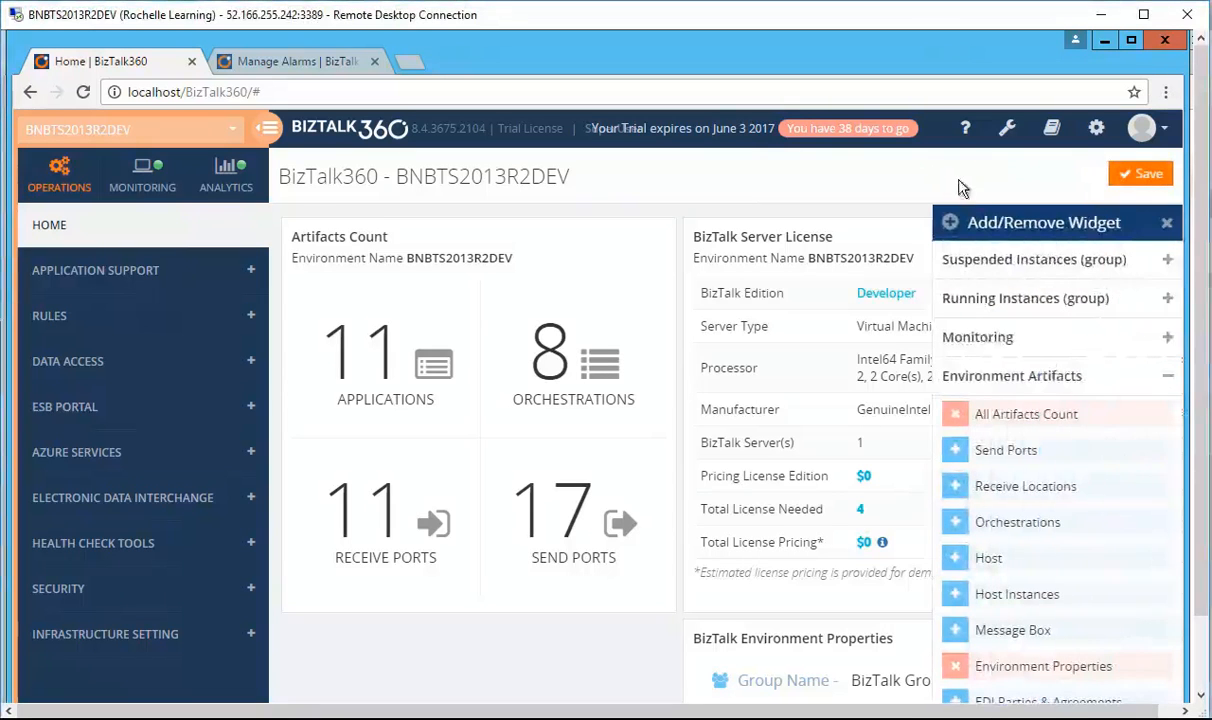
{"action": "mouse_move", "coordinate": [1132, 410]}
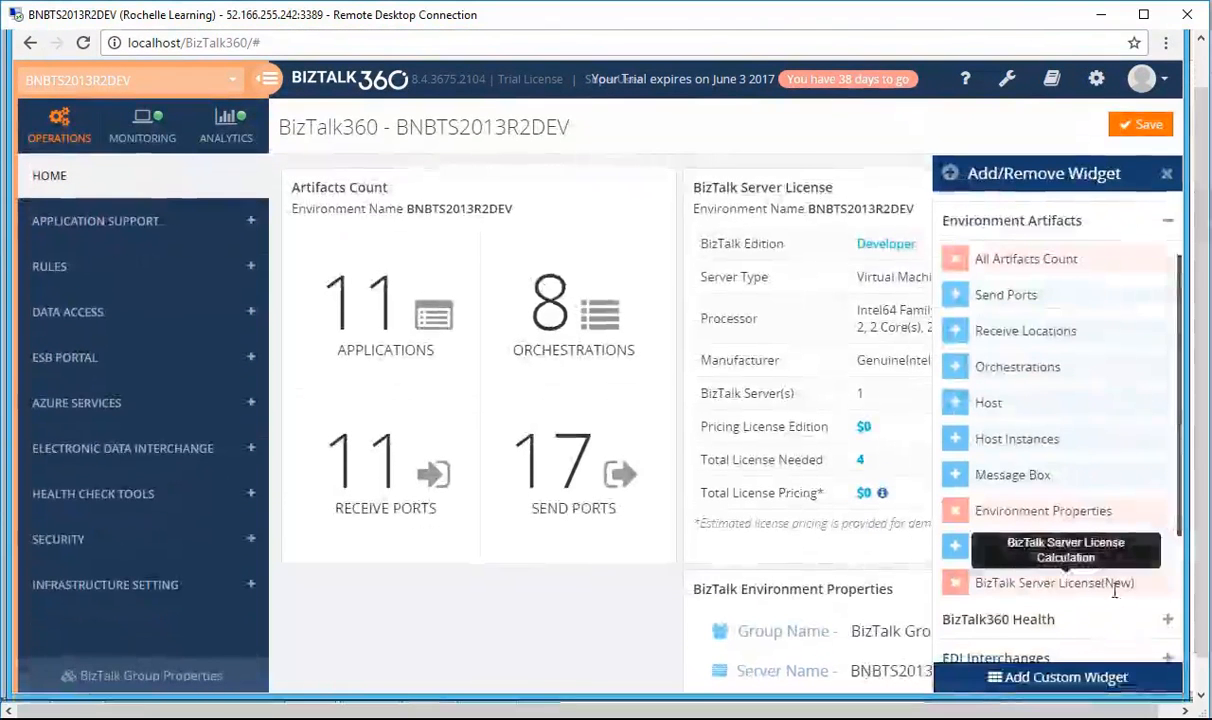
{"action": "left_click", "coordinate": [1166, 172]}
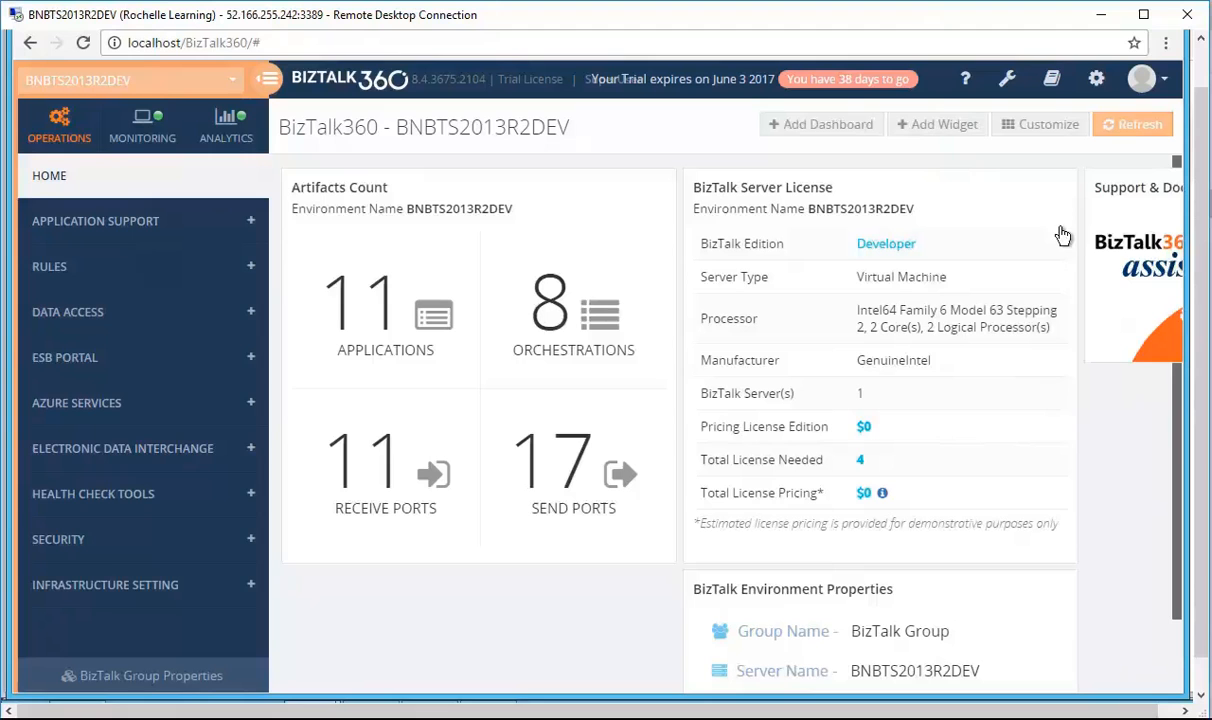
{"action": "mouse_move", "coordinate": [1040, 252]}
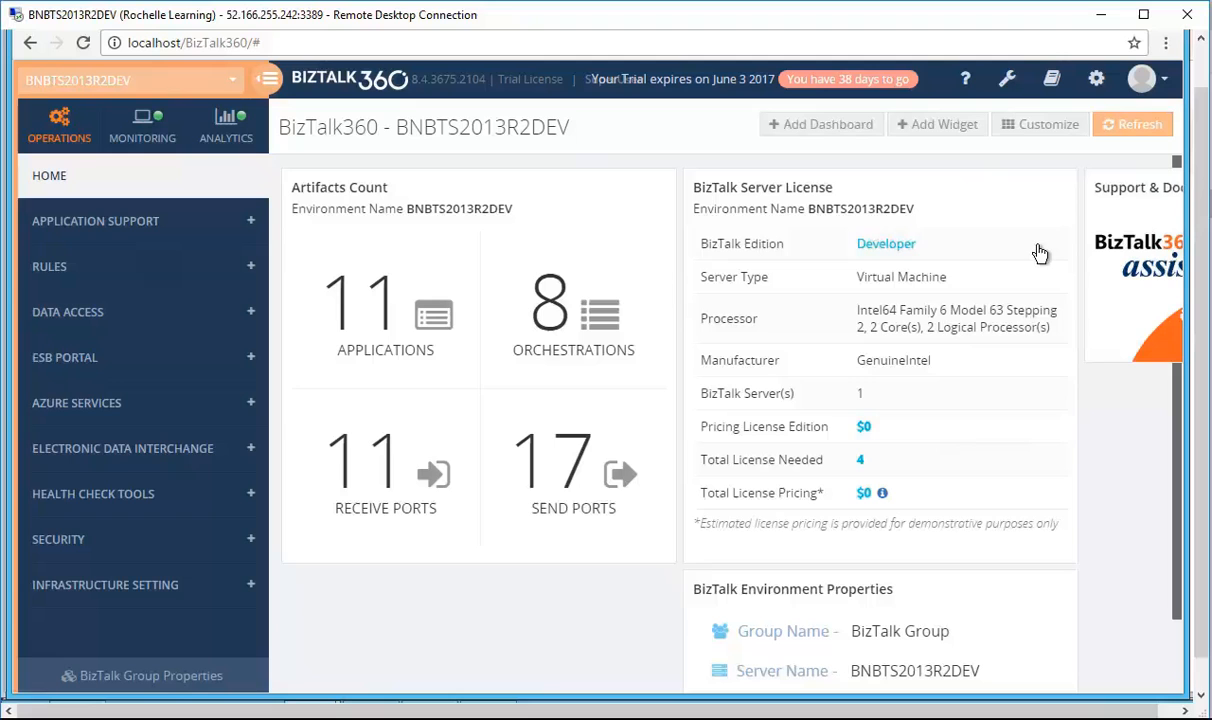
{"action": "mouse_move", "coordinate": [982, 280]}
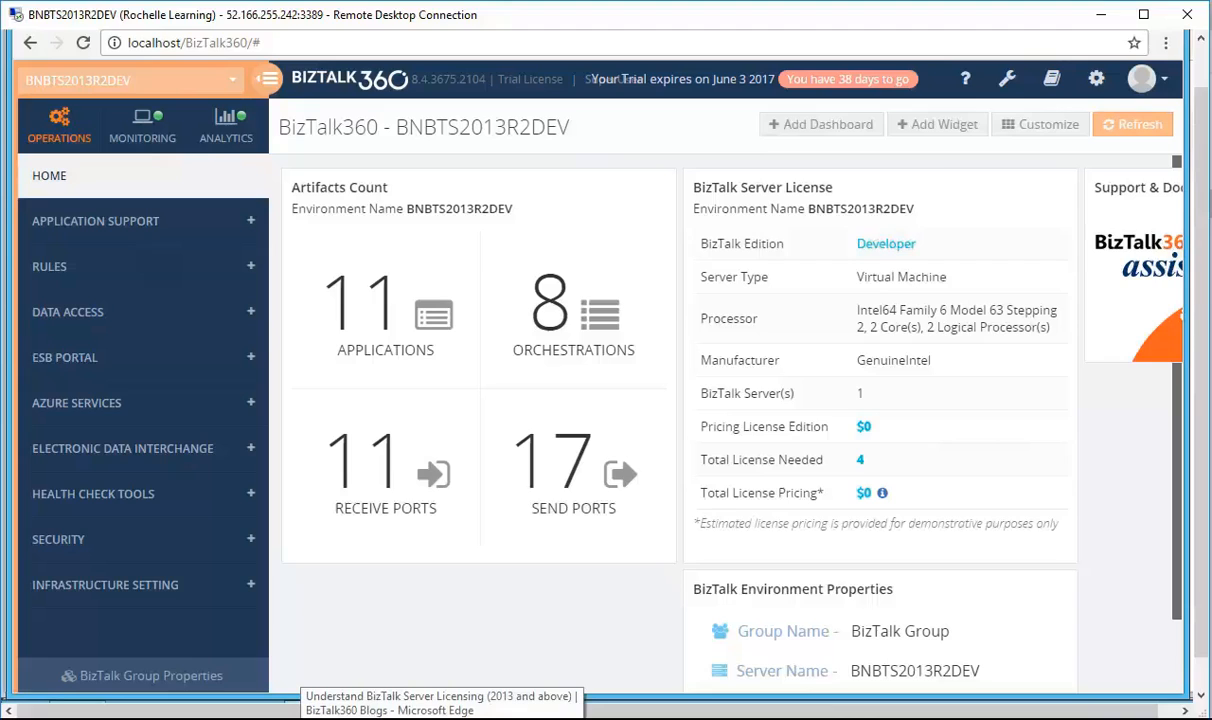
{"action": "left_click", "coordinate": [440, 704]}
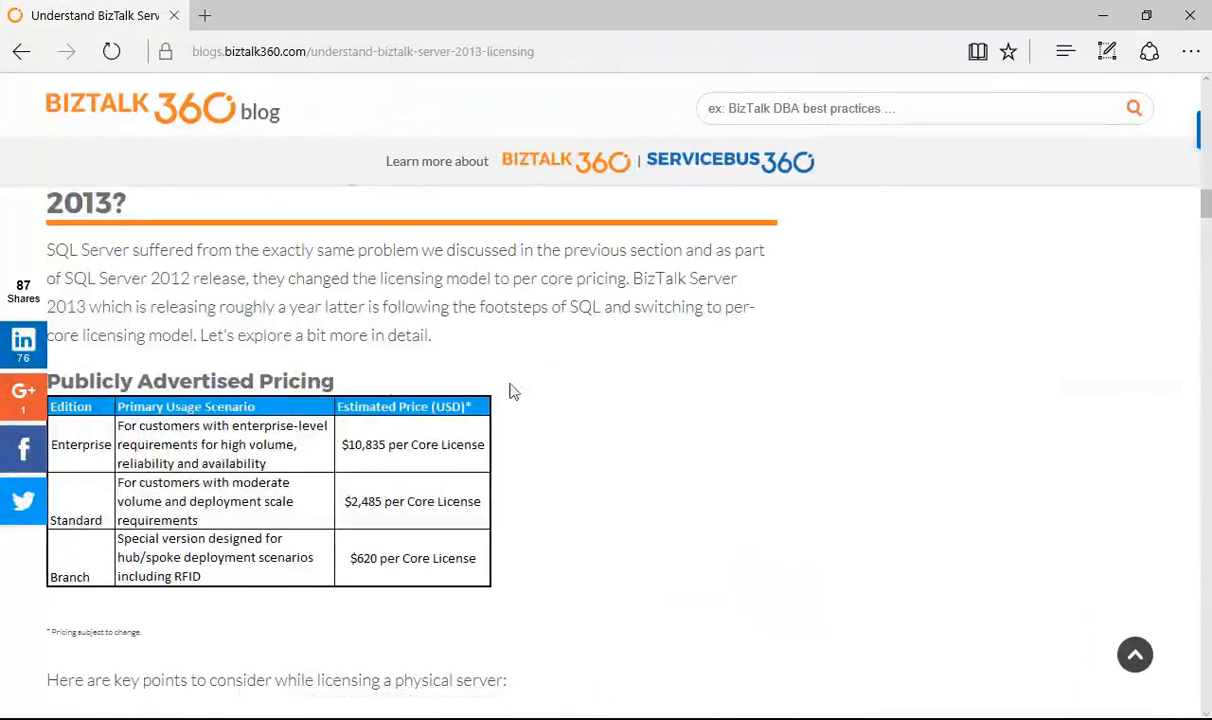
{"action": "mouse_move", "coordinate": [600, 486]}
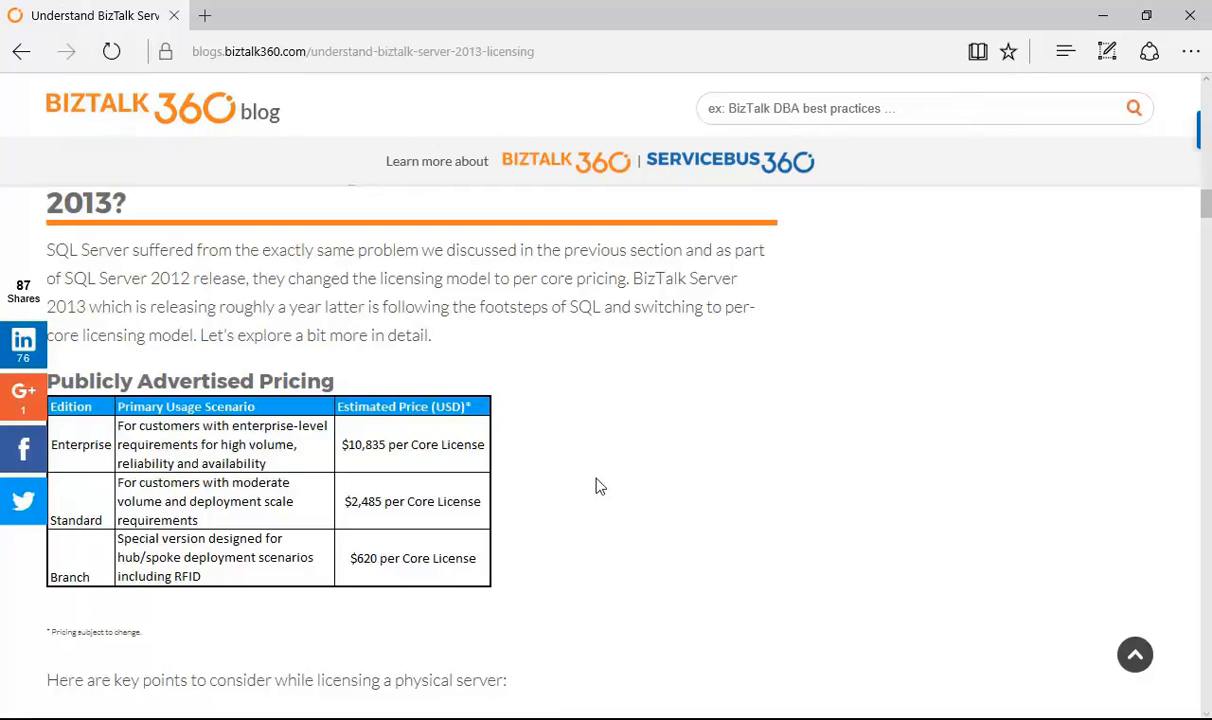
{"action": "mouse_move", "coordinate": [764, 670]}
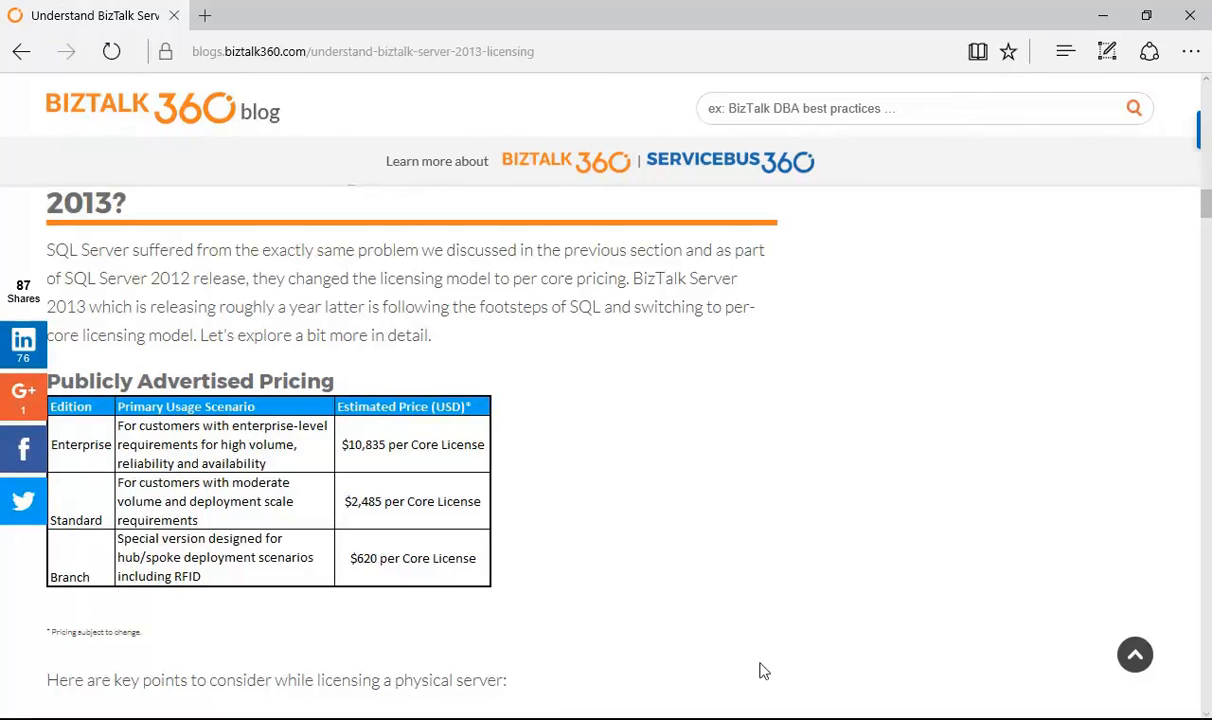
{"action": "mouse_move", "coordinate": [700, 604]}
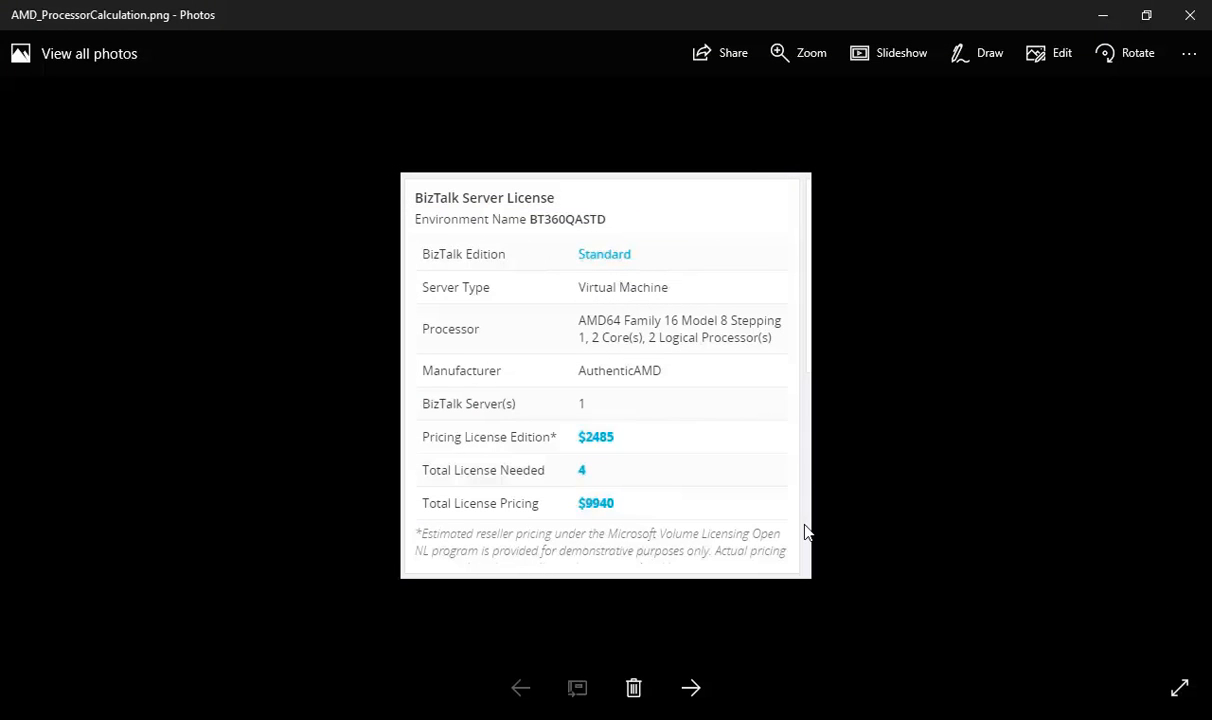
Step through the BTS2010 and Developer license screenshots to the BizTalk 2010 Enterprise example
{"action": "left_click", "coordinate": [692, 688]}
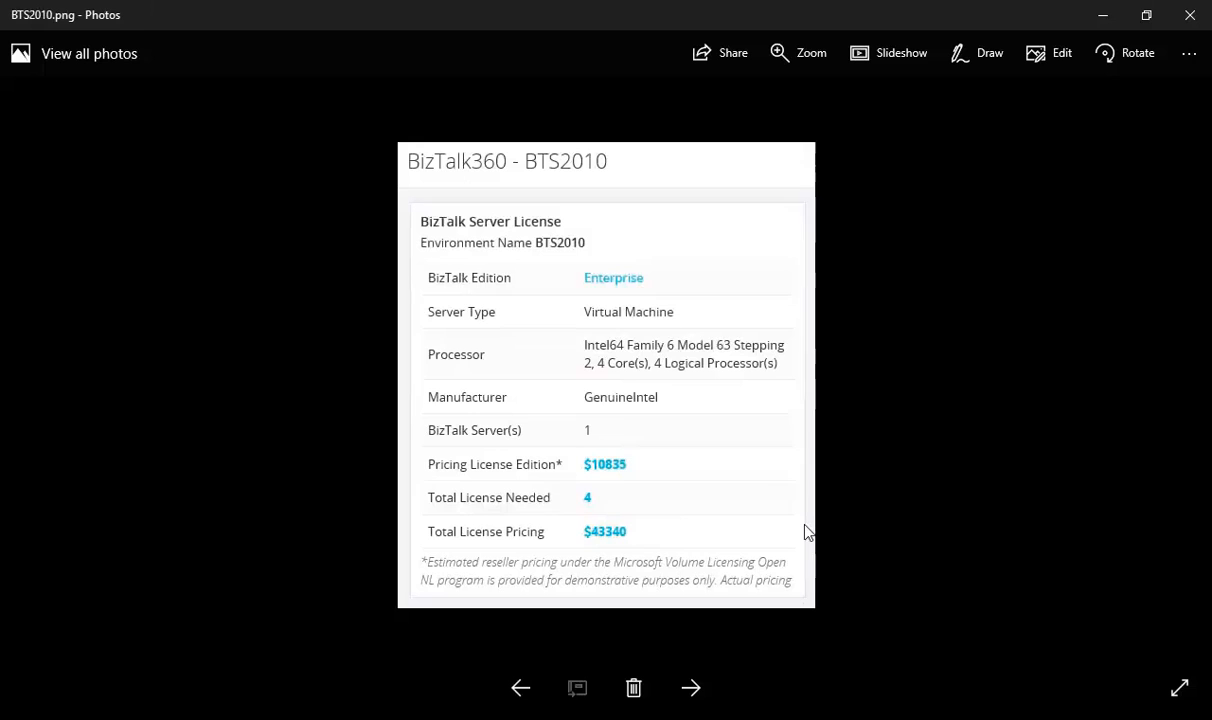
{"action": "left_click", "coordinate": [692, 688]}
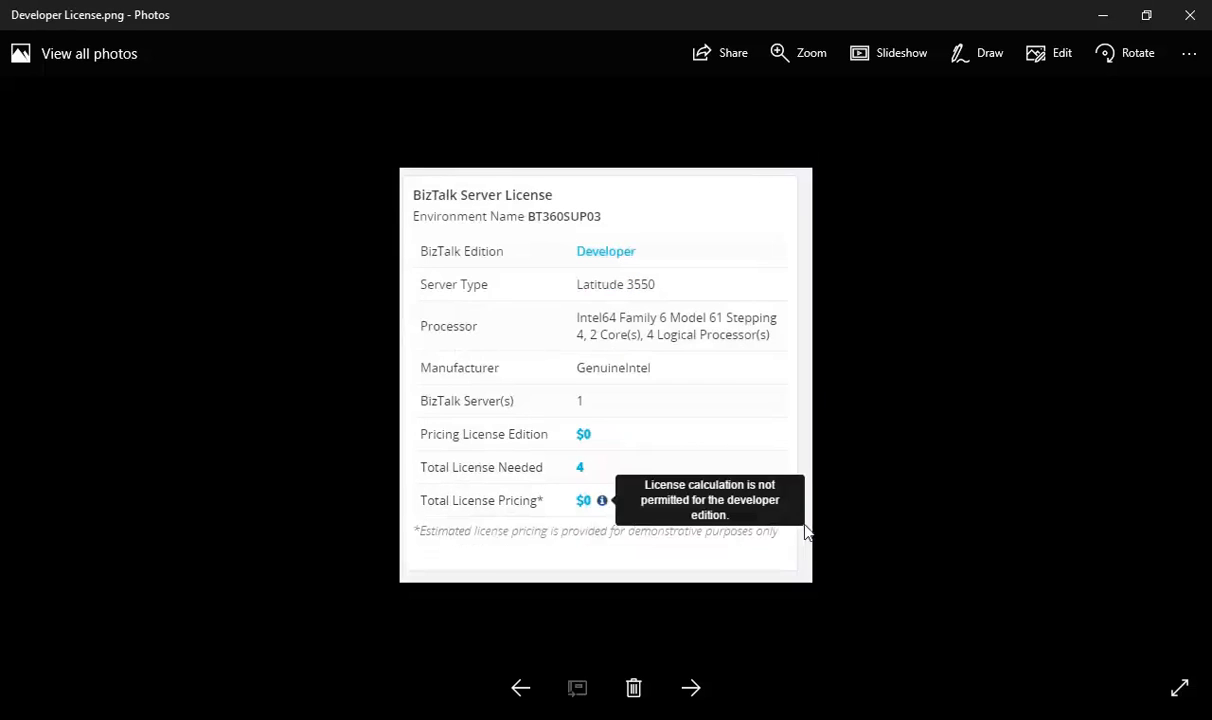
{"action": "mouse_move", "coordinate": [772, 552]}
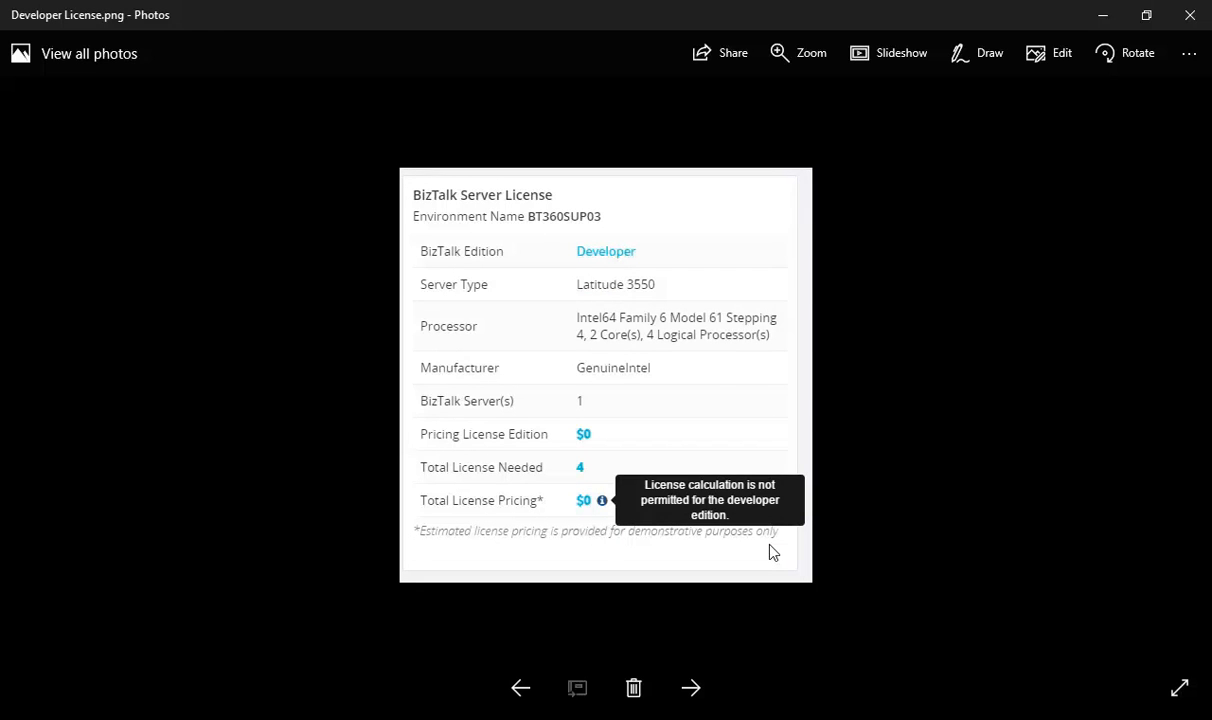
{"action": "left_click", "coordinate": [692, 688]}
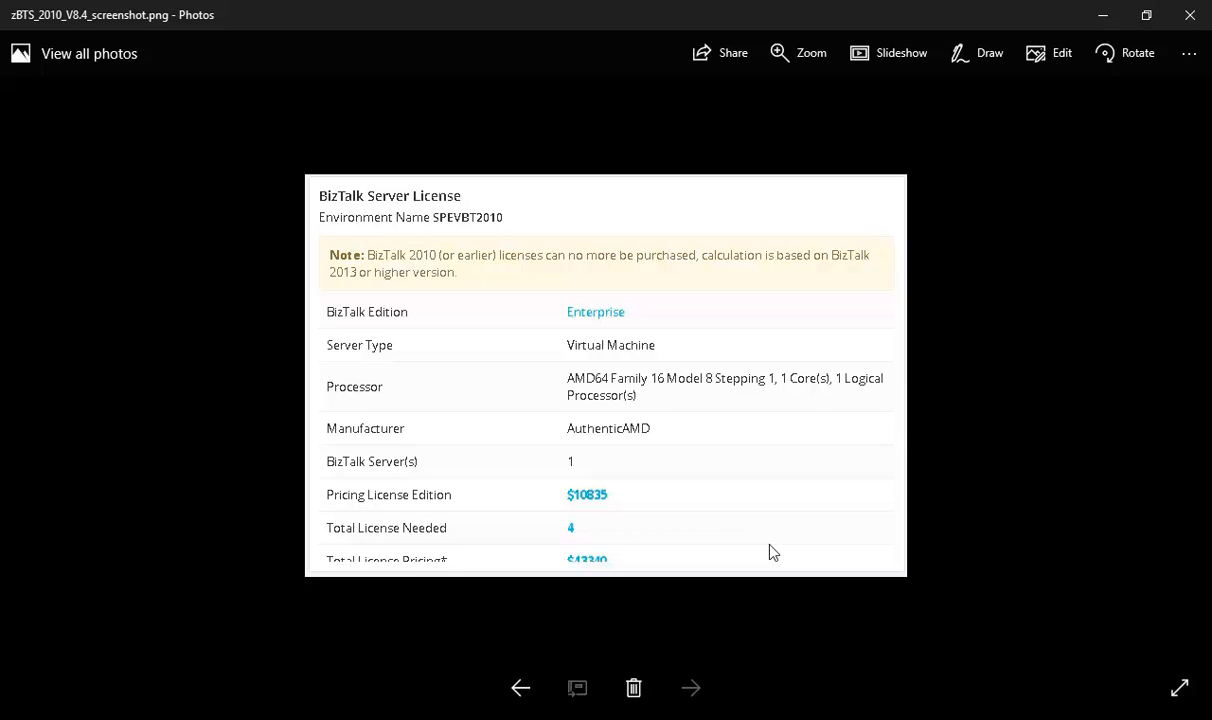
{"action": "mouse_move", "coordinate": [726, 444]}
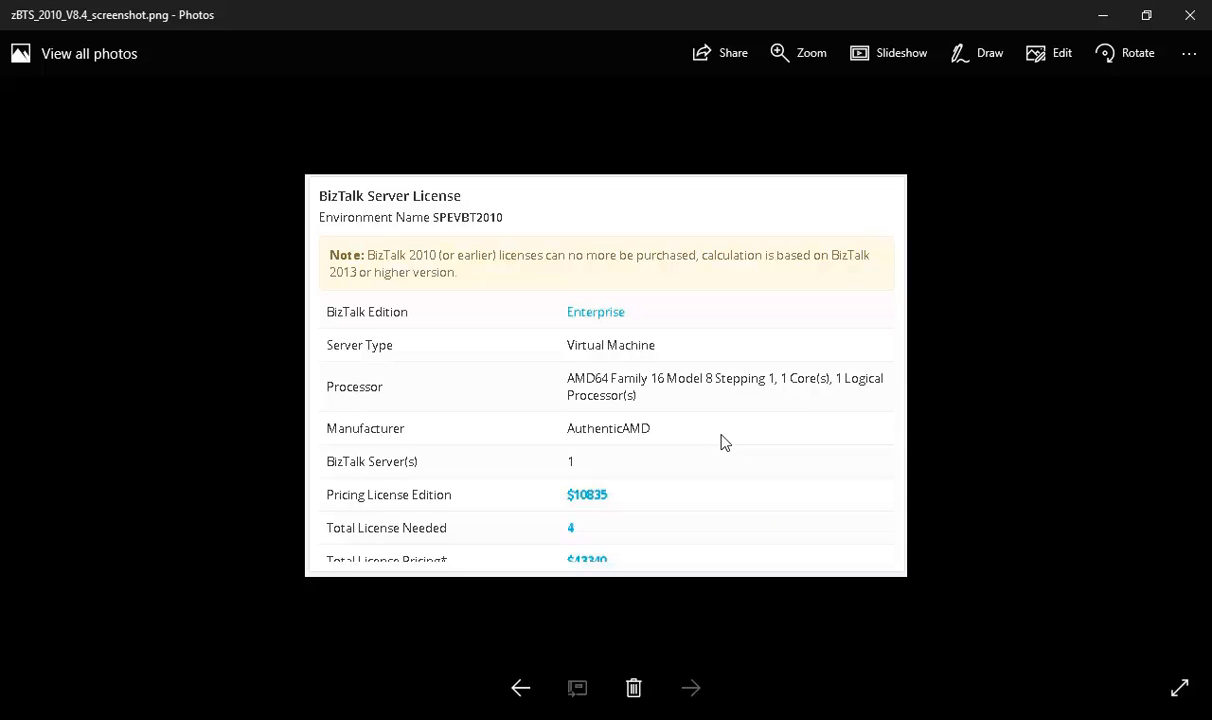
{"action": "mouse_move", "coordinate": [728, 430]}
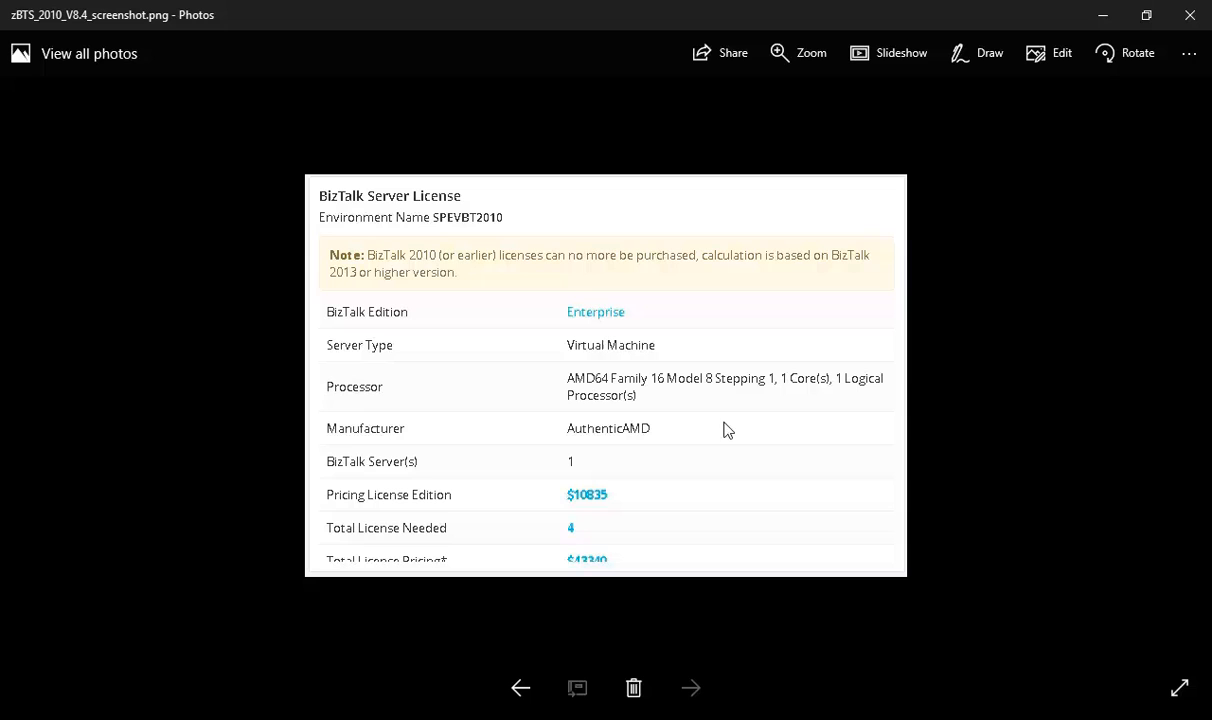
{"action": "mouse_move", "coordinate": [532, 332]}
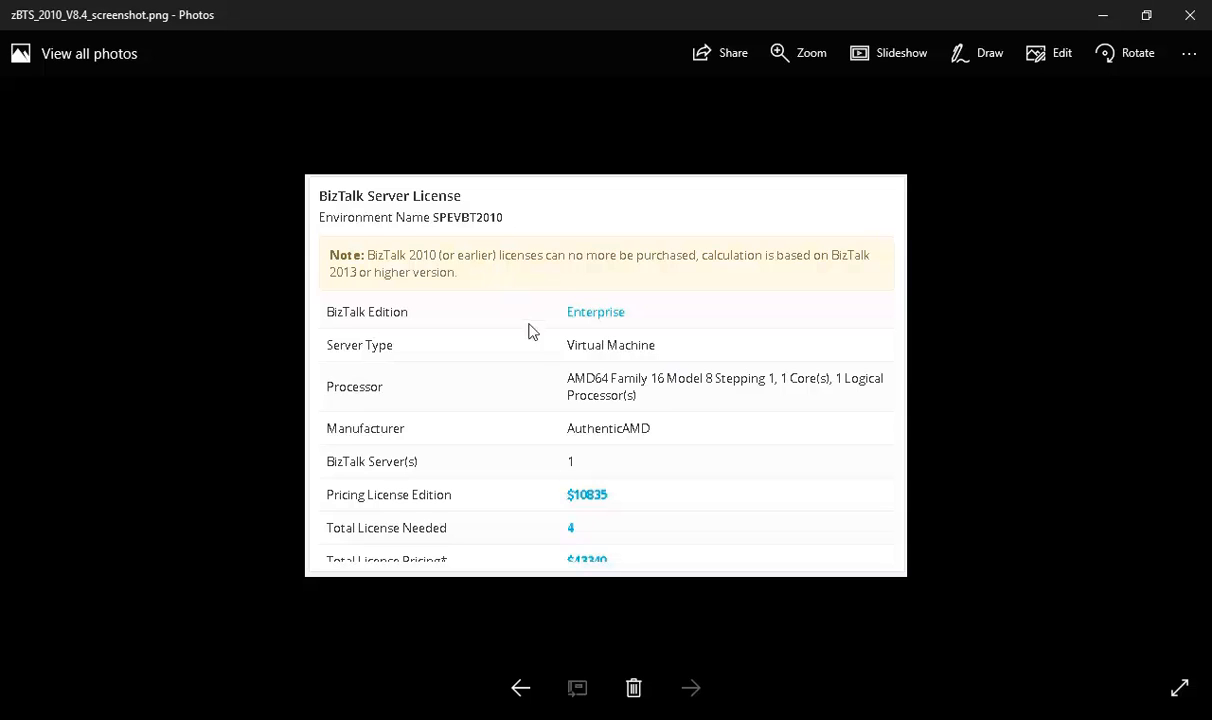
{"action": "mouse_move", "coordinate": [638, 538]}
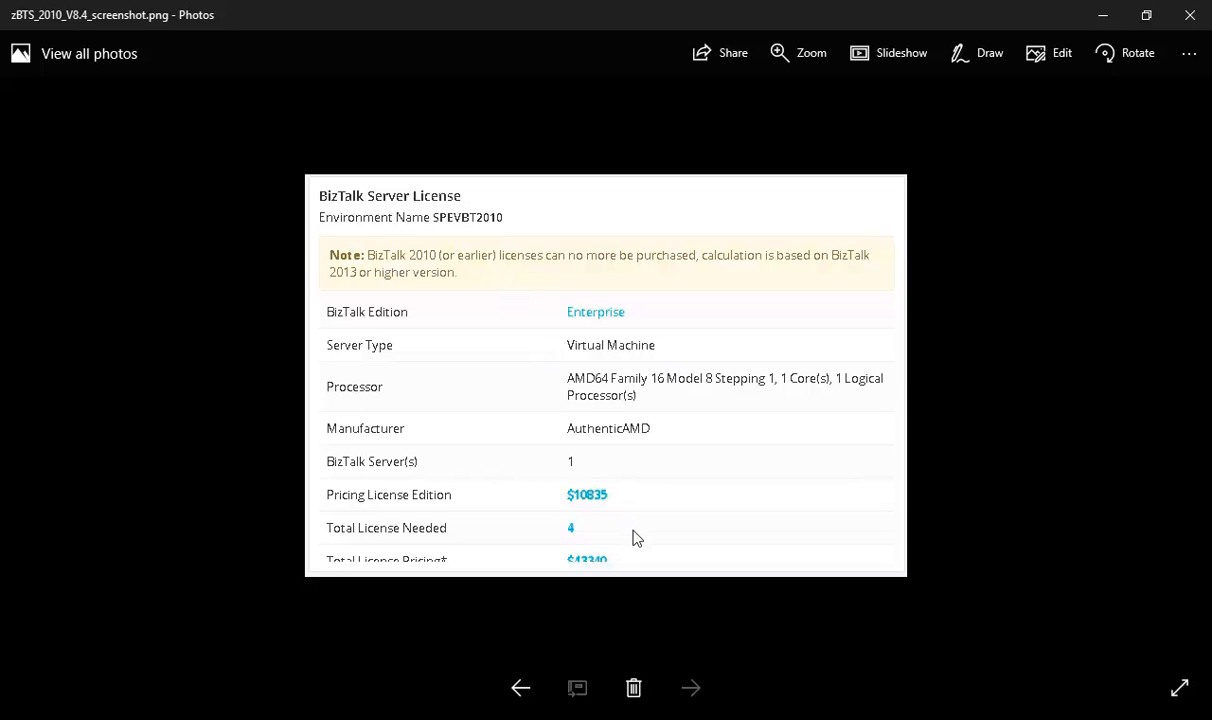
{"action": "mouse_move", "coordinate": [450, 308]}
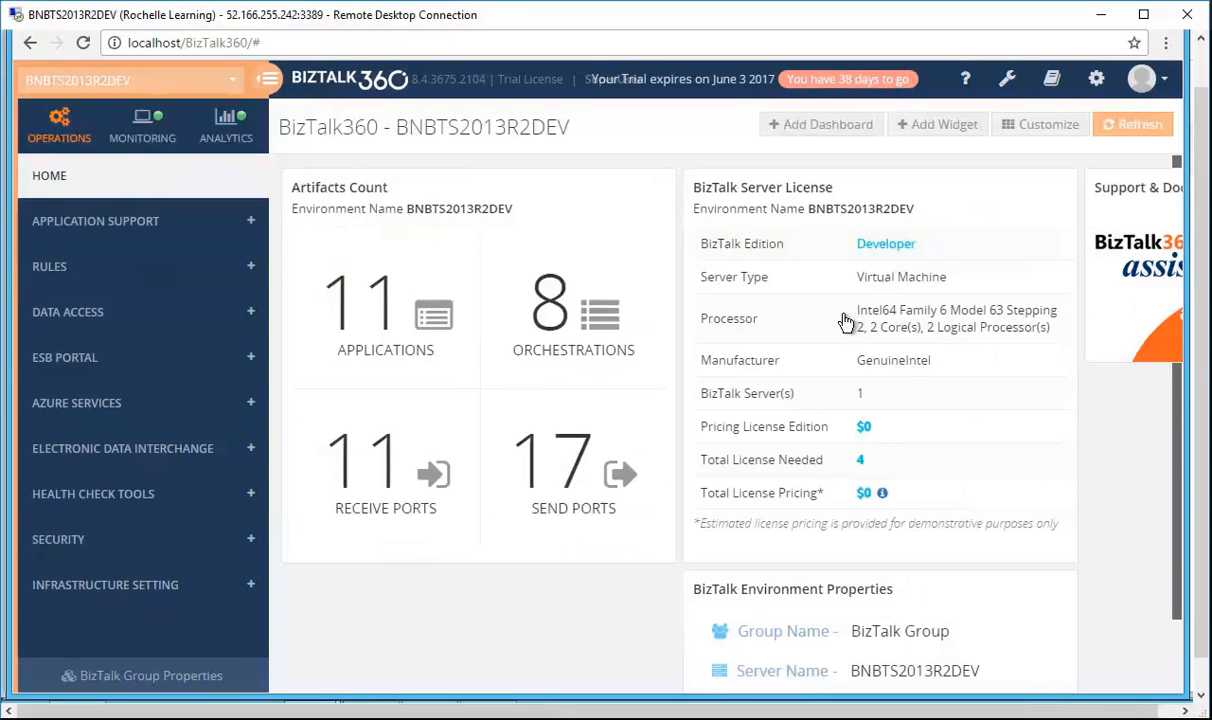
{"action": "mouse_move", "coordinate": [836, 328]}
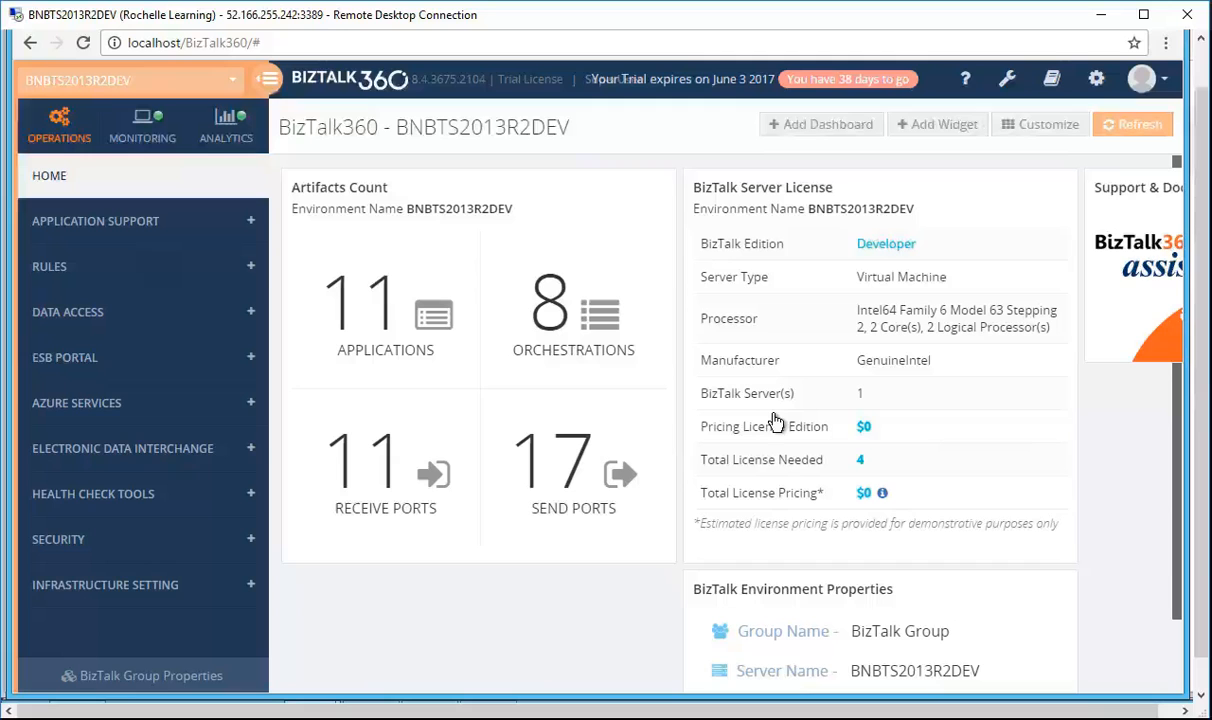
{"action": "mouse_move", "coordinate": [756, 430]}
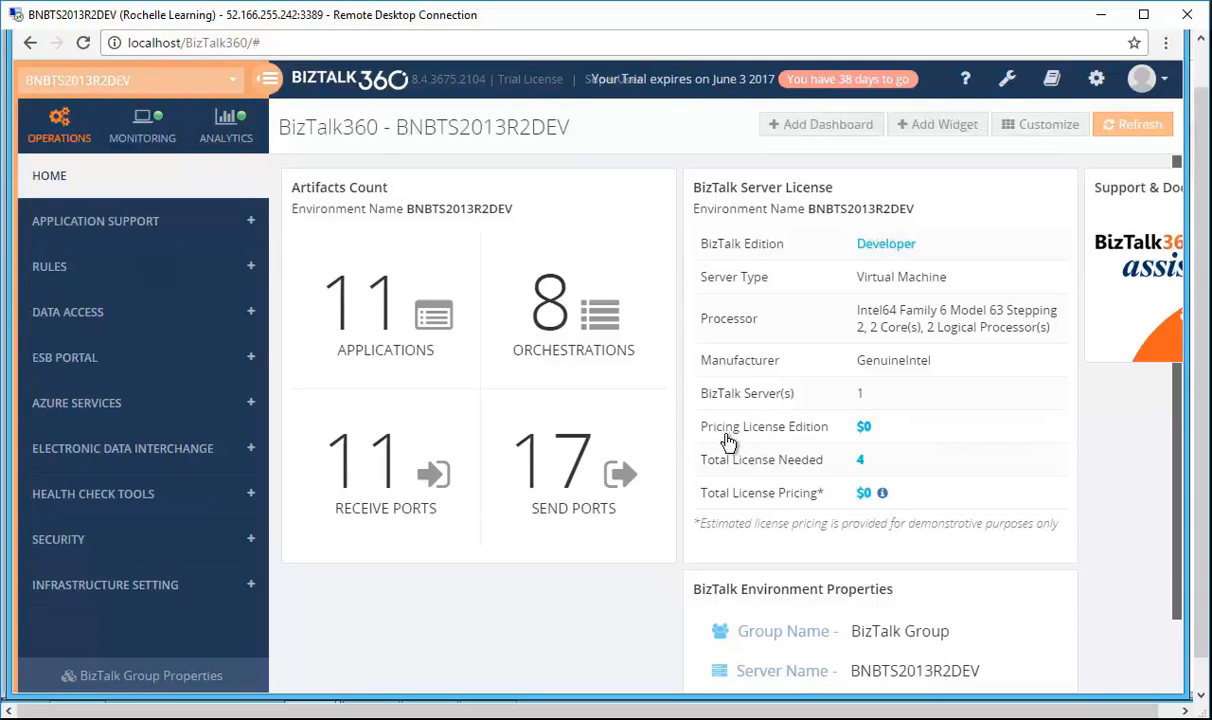
{"action": "mouse_move", "coordinate": [876, 482]}
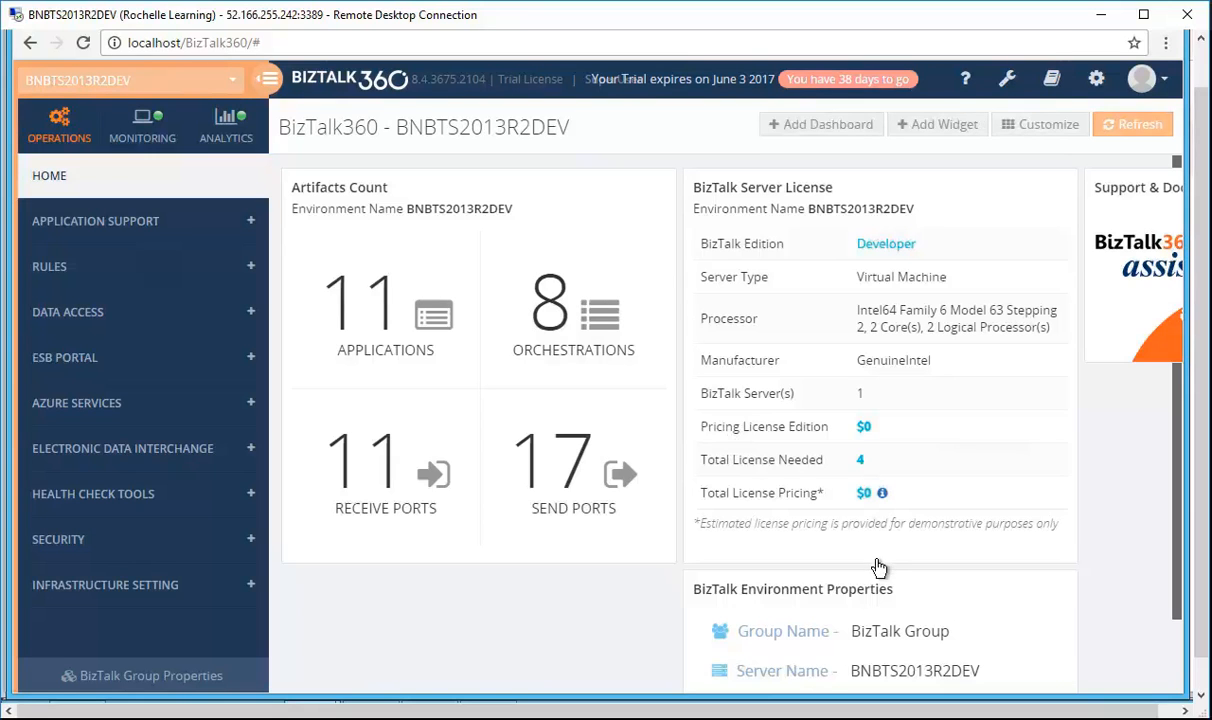
{"action": "mouse_move", "coordinate": [928, 544]}
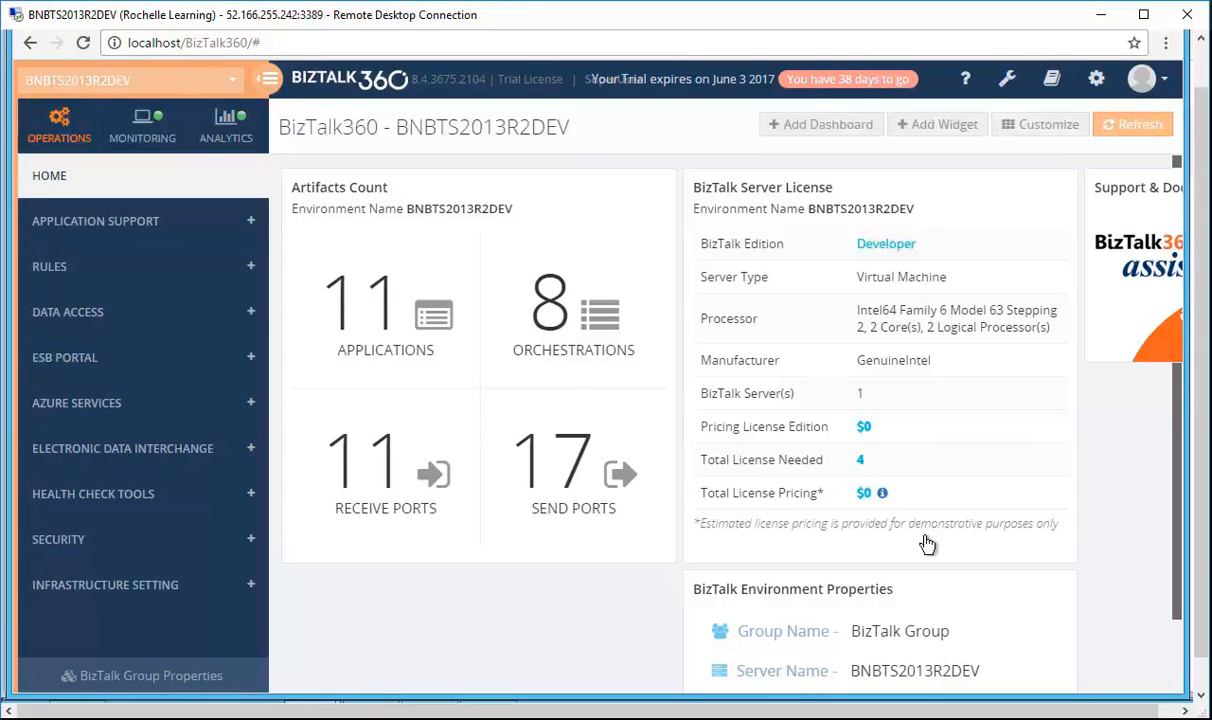
{"action": "mouse_move", "coordinate": [920, 602]}
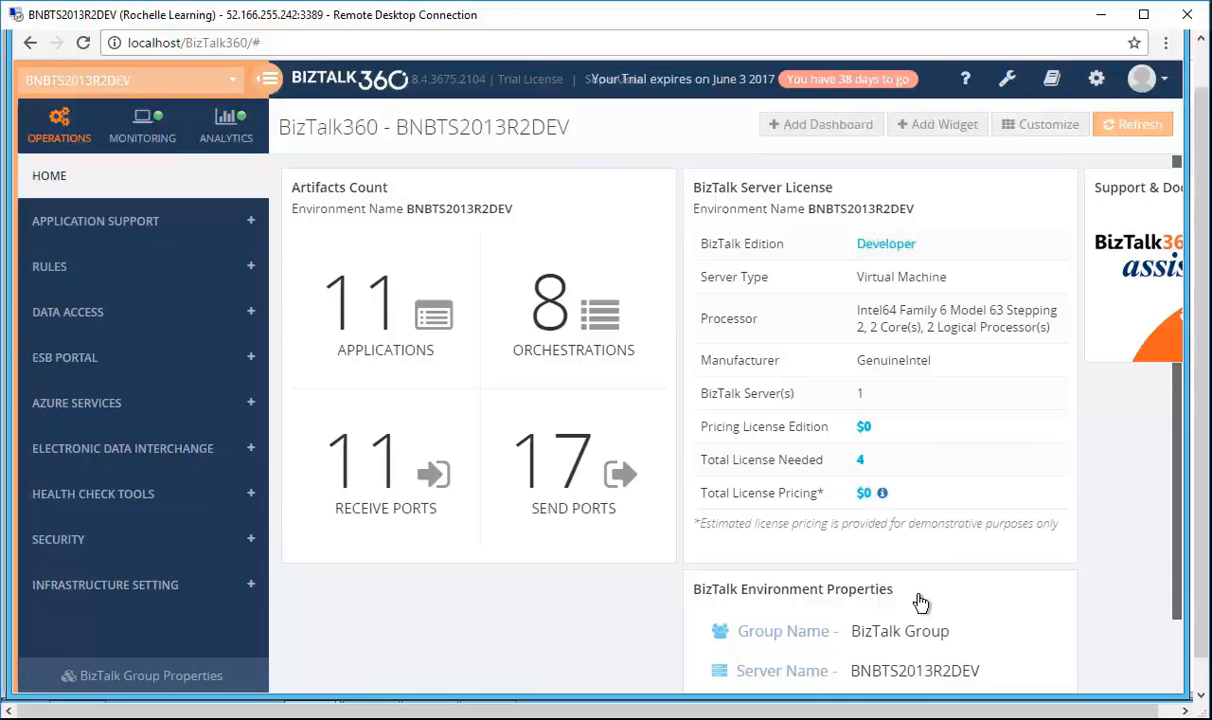